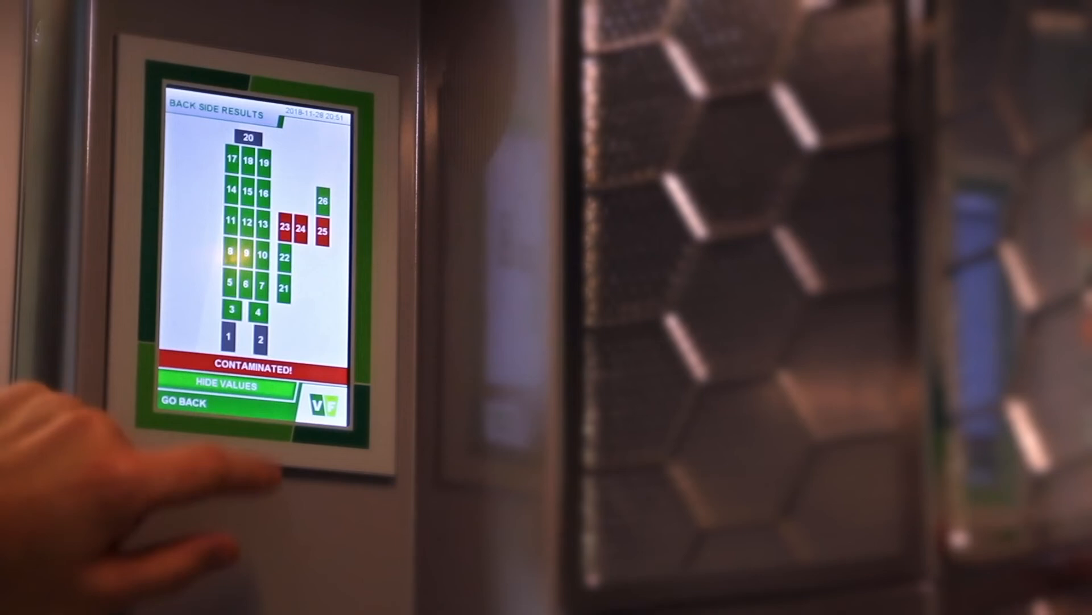
- Replace the contaminated body-zone map with the table of channel values, units and ratios
left_click(224, 387)
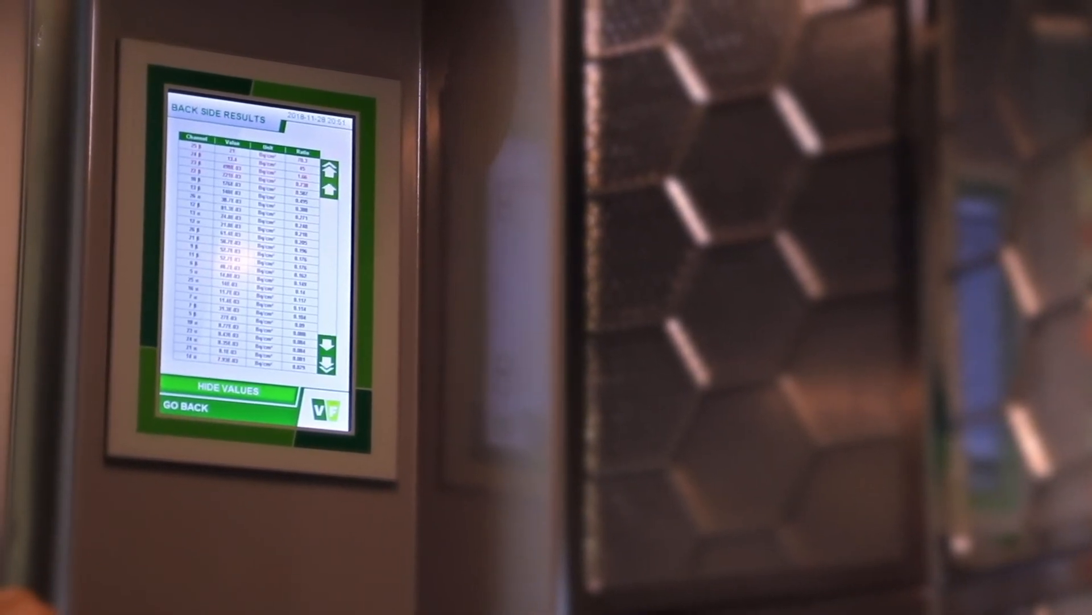